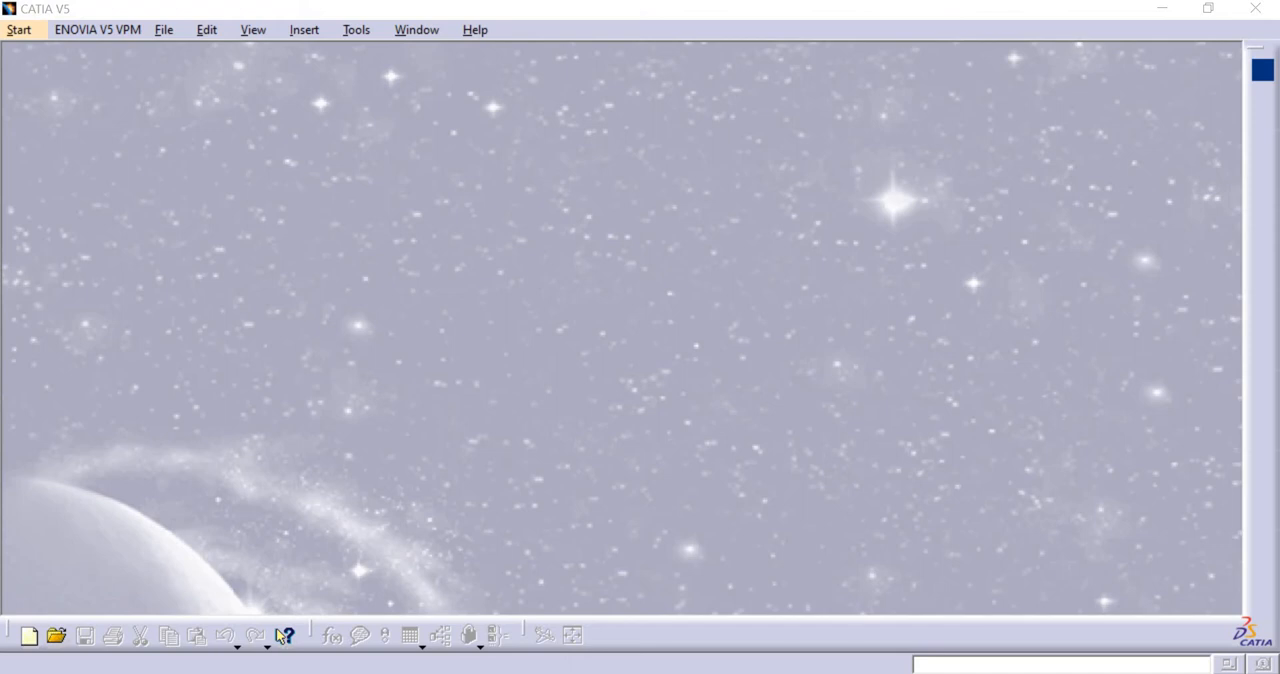
# - Bring up the Customize dialog from the Tools menu on the Start Menu tab
pyautogui.click(356, 28)
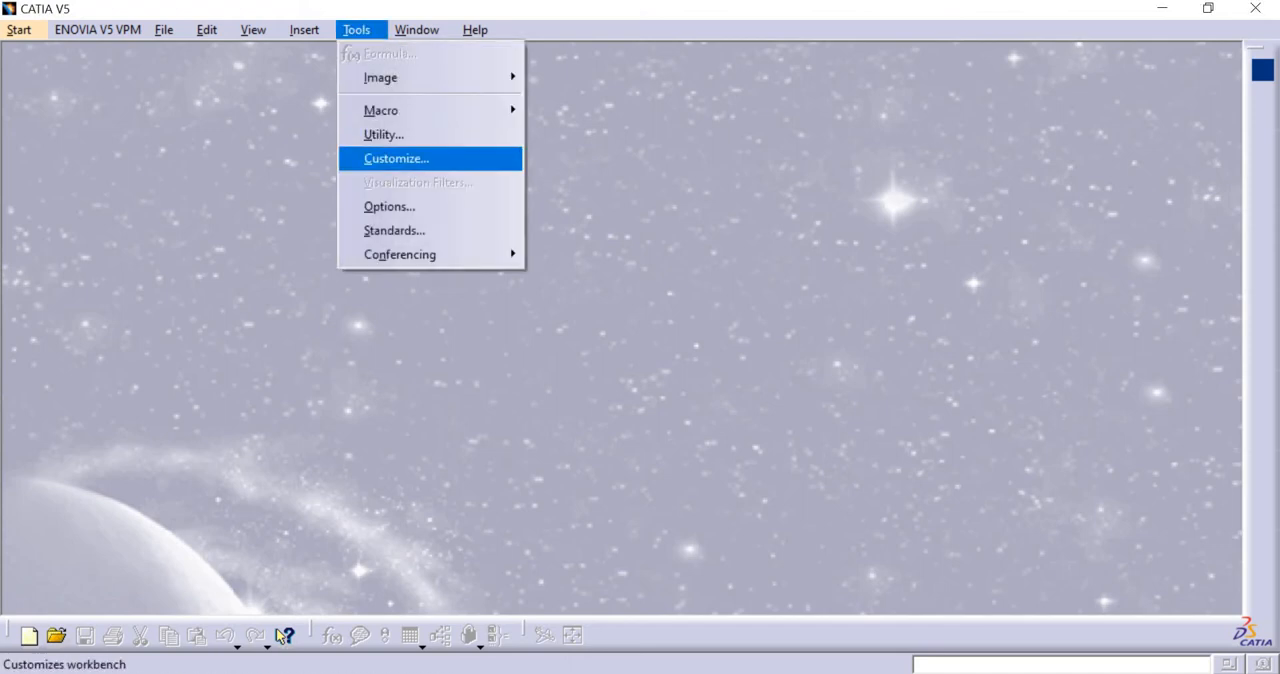
pyautogui.click(396, 158)
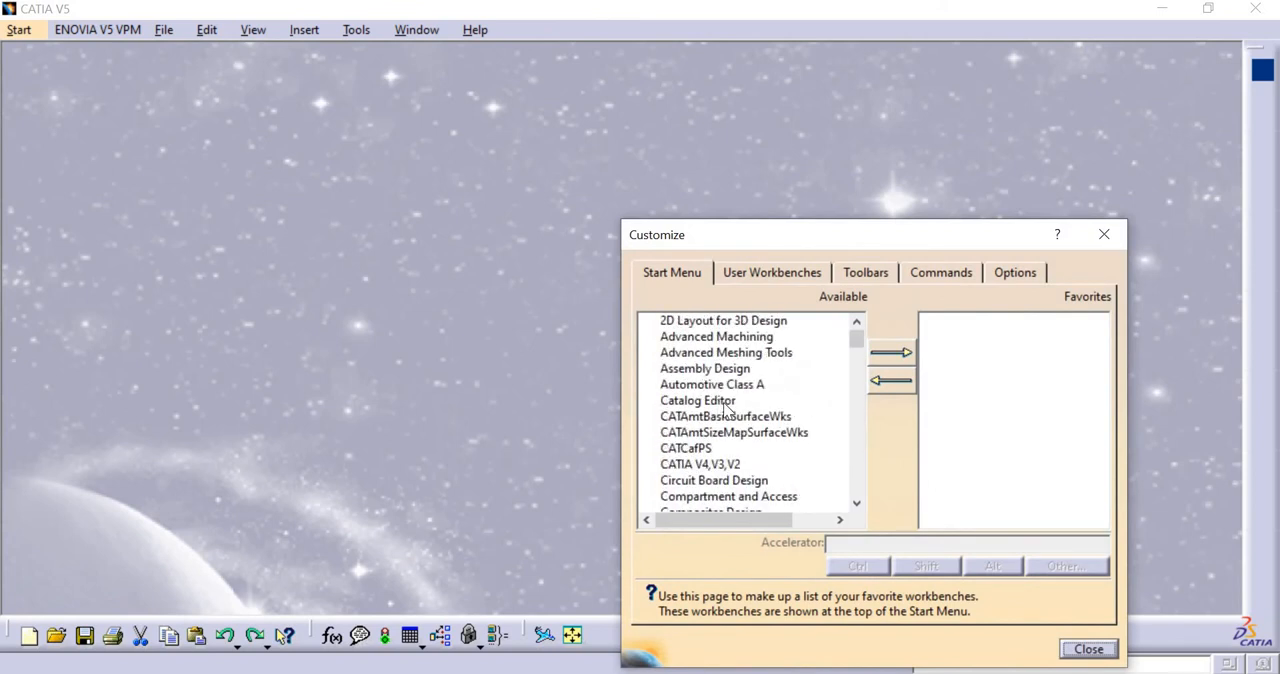
pyautogui.moveTo(800, 370)
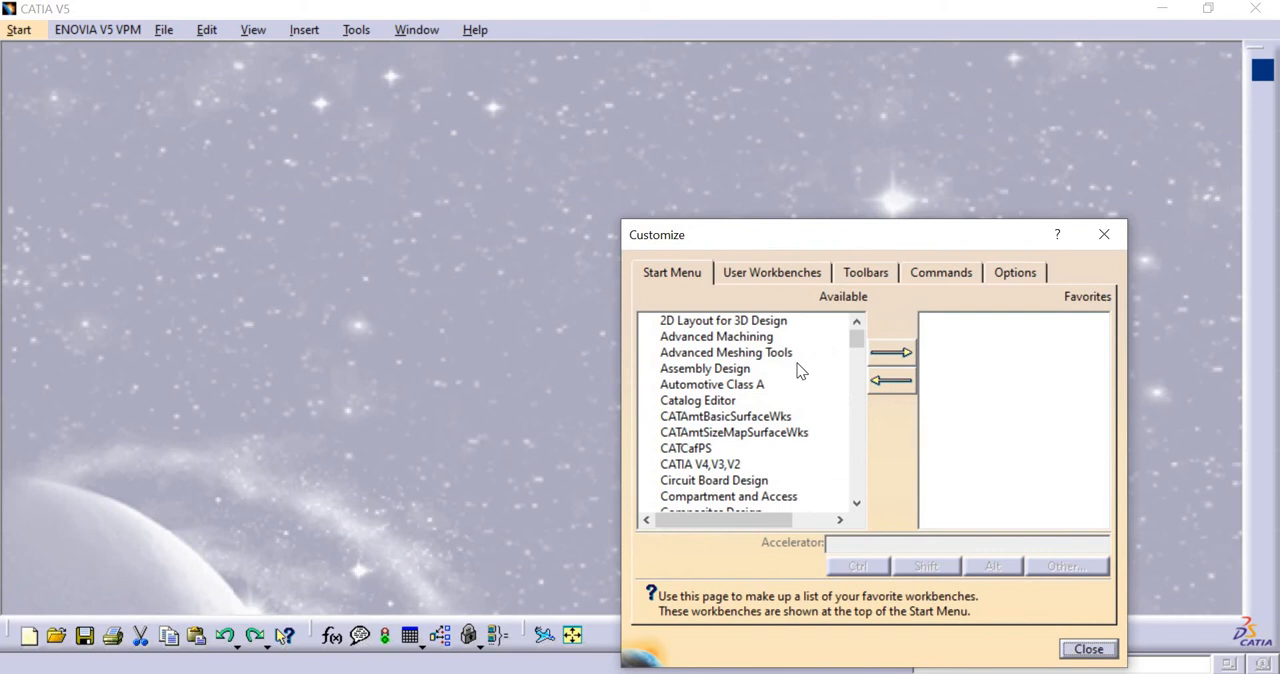
# - Move Assembly Design and Part Design from Available into the Favorites list
pyautogui.click(704, 368)
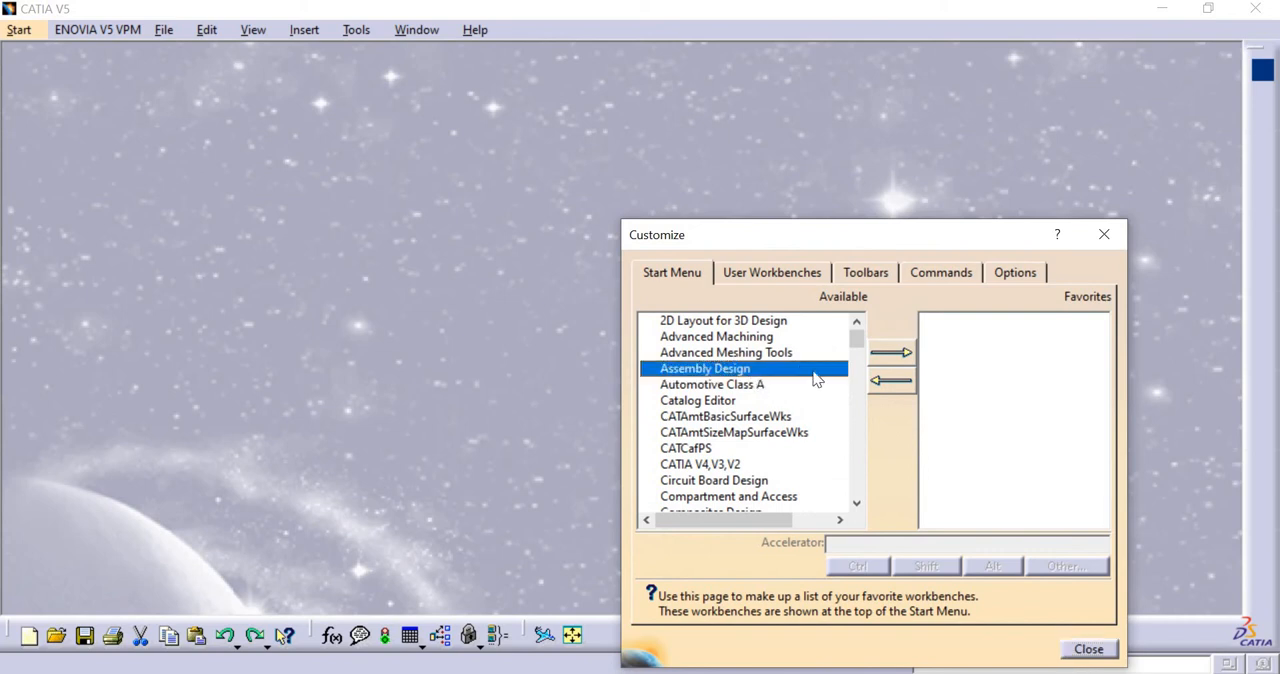
pyautogui.moveTo(884, 372)
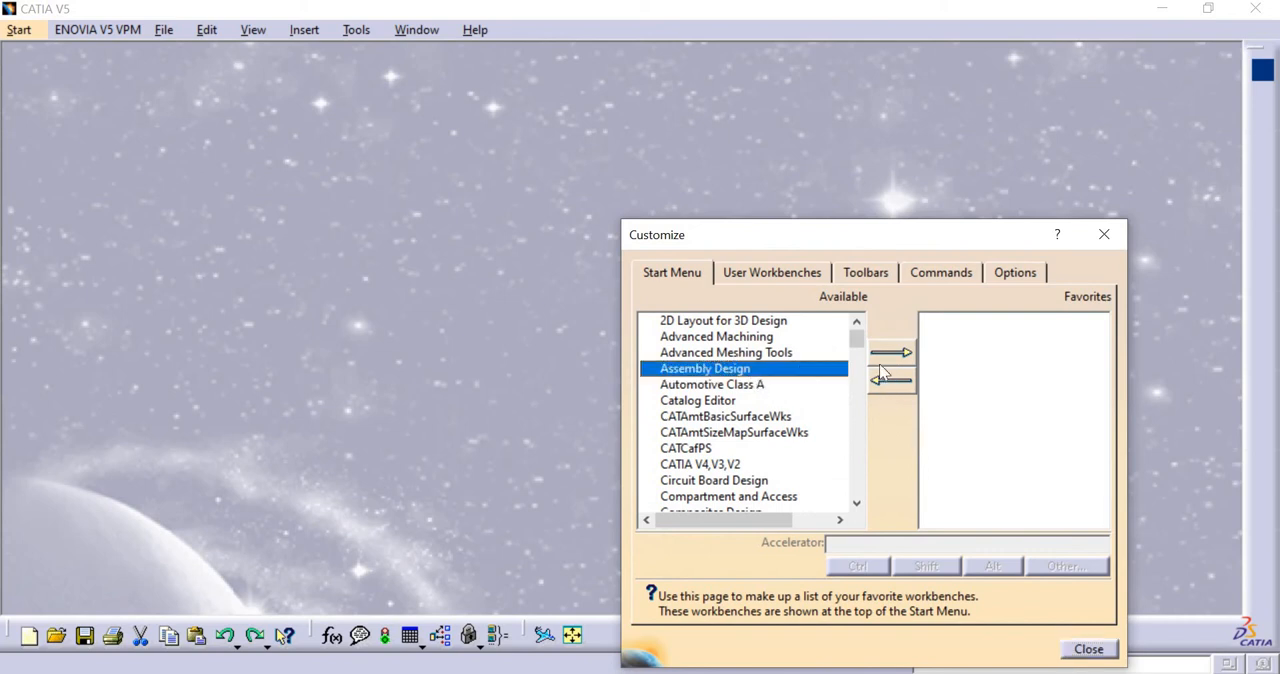
pyautogui.click(890, 352)
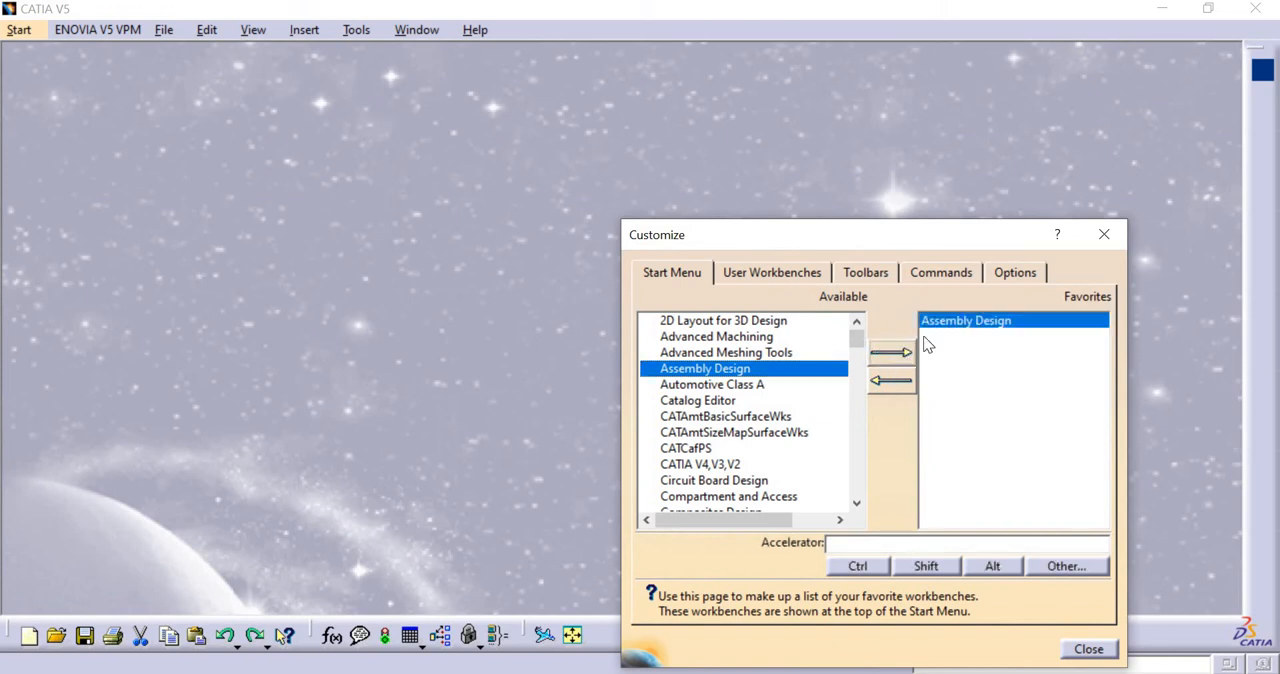
pyautogui.scroll(-3)
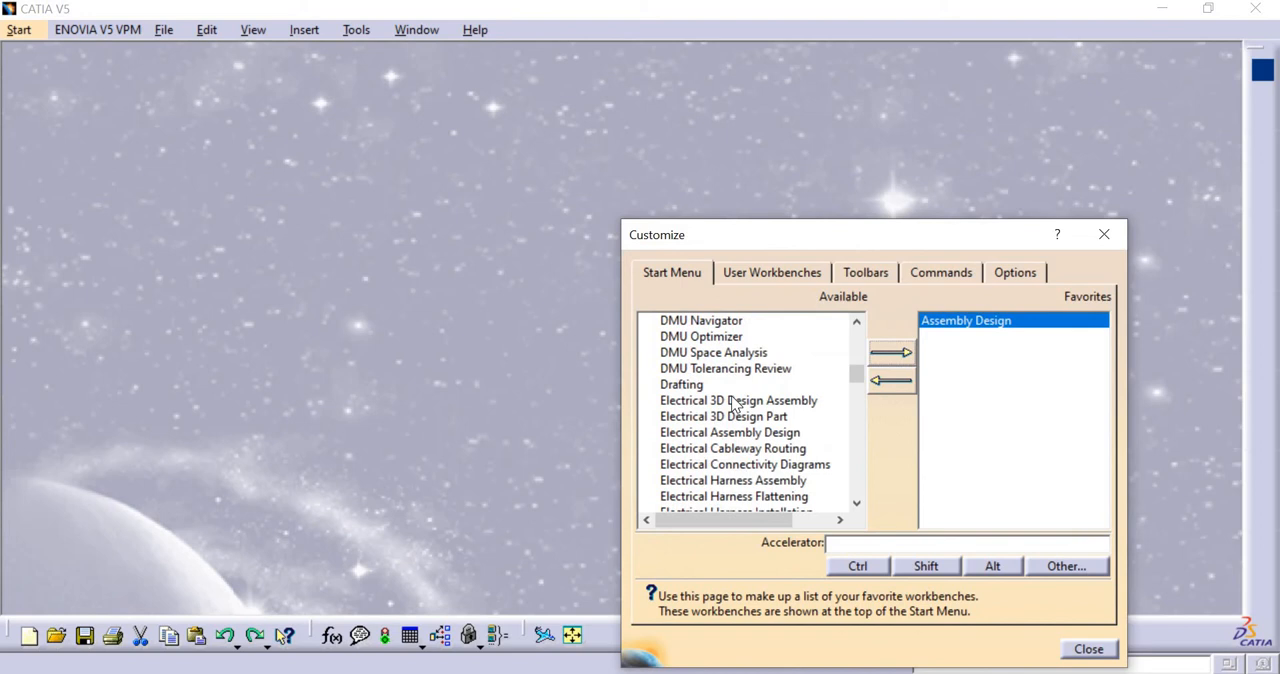
pyautogui.scroll(-3)
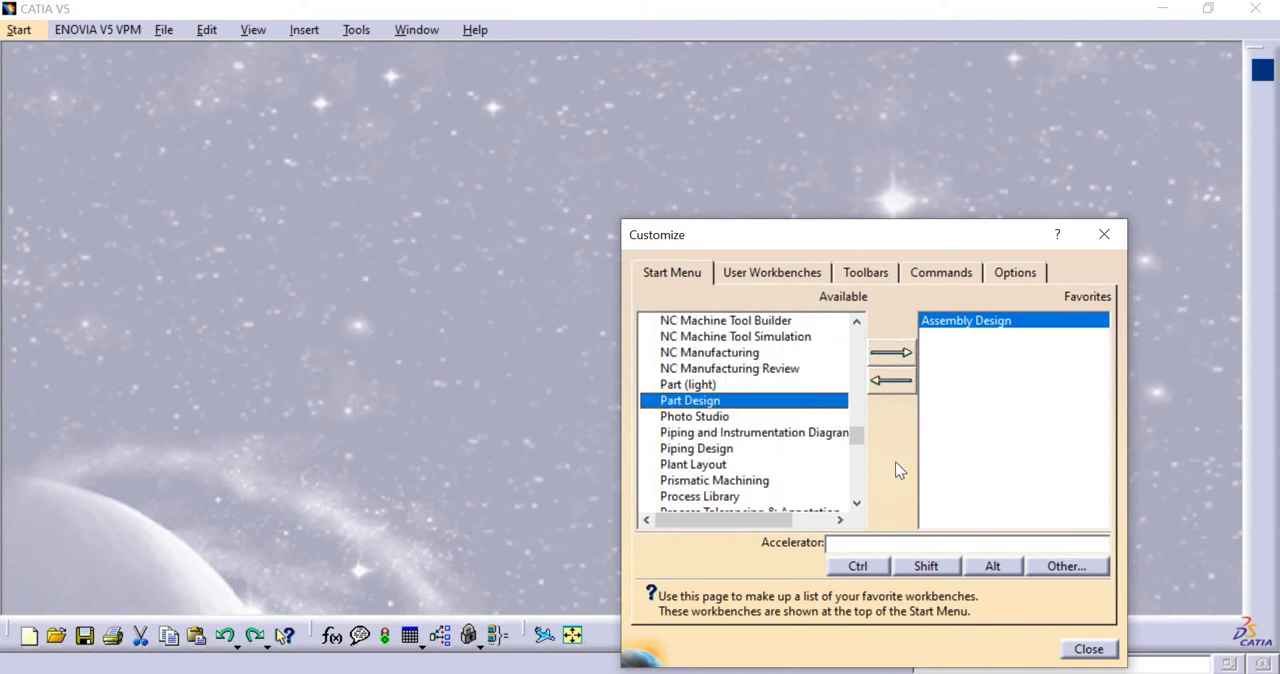
pyautogui.click(888, 352)
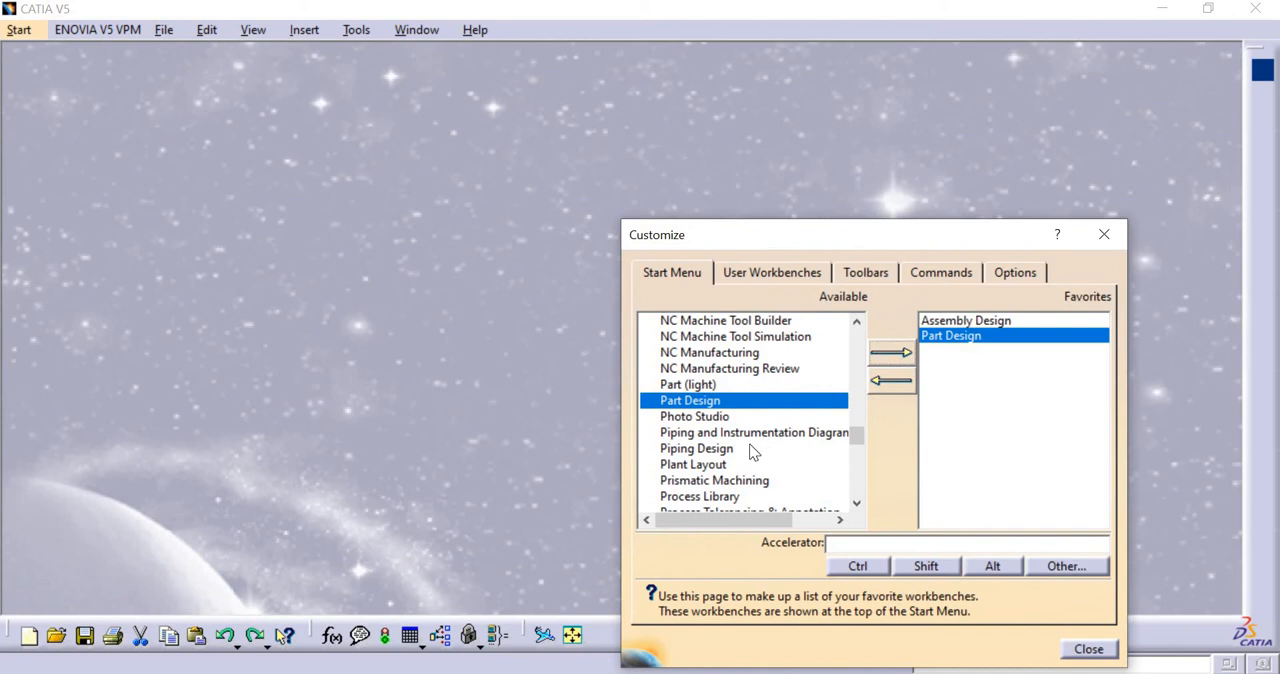
pyautogui.scroll(-3)
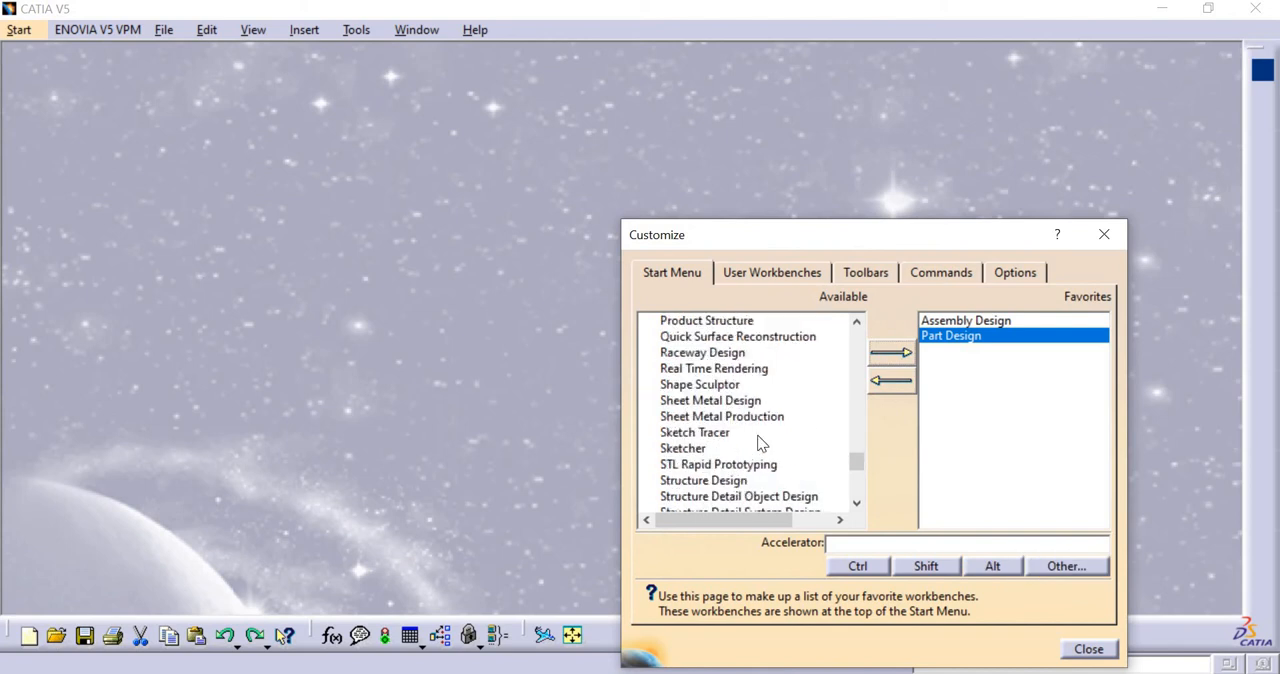
pyautogui.moveTo(770, 440)
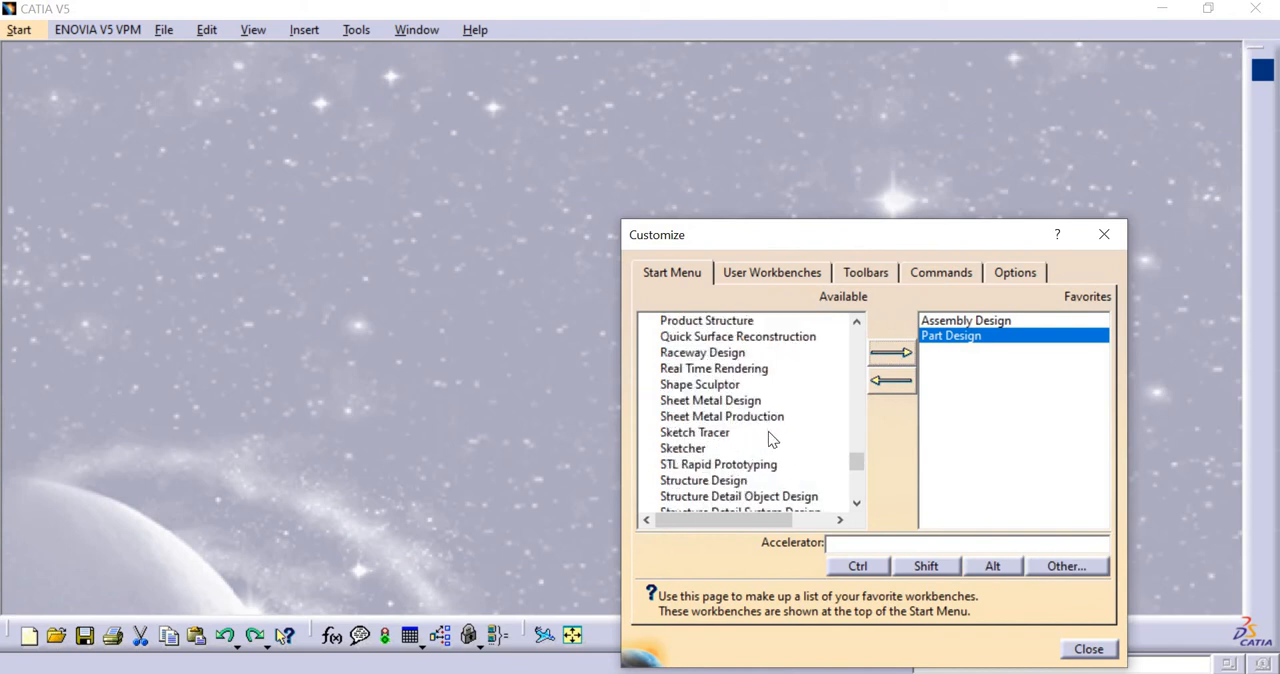
pyautogui.scroll(-3)
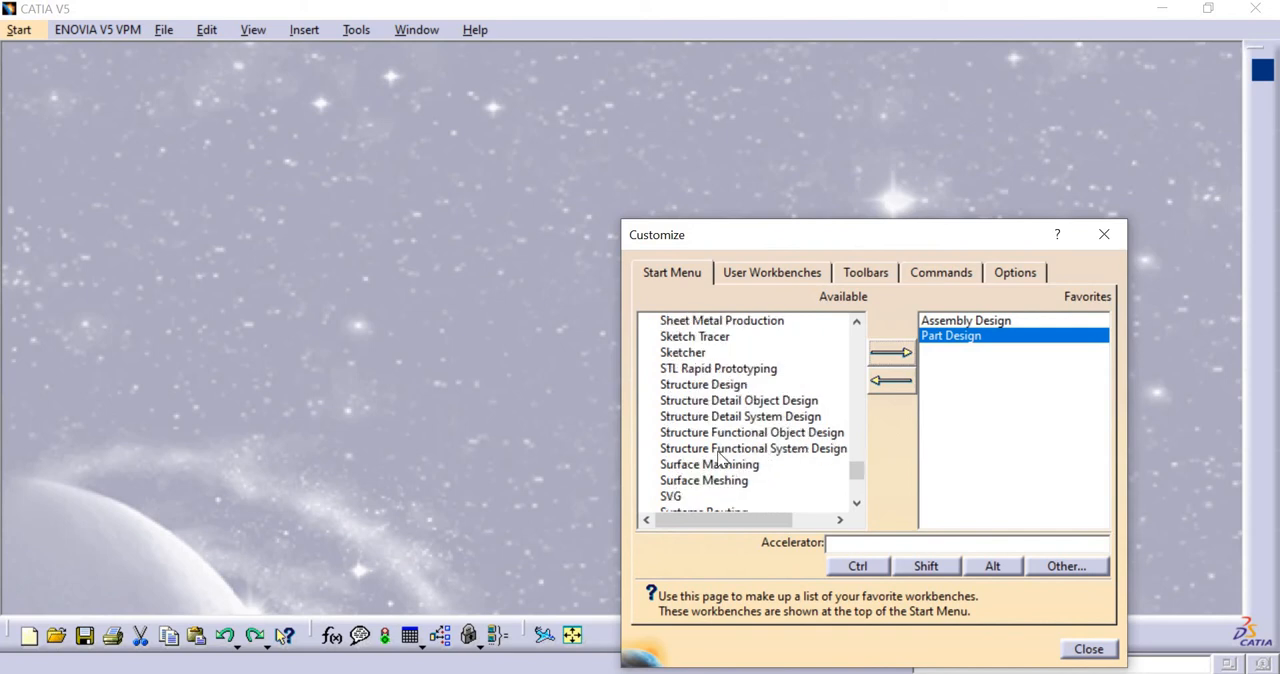
pyautogui.scroll(-3)
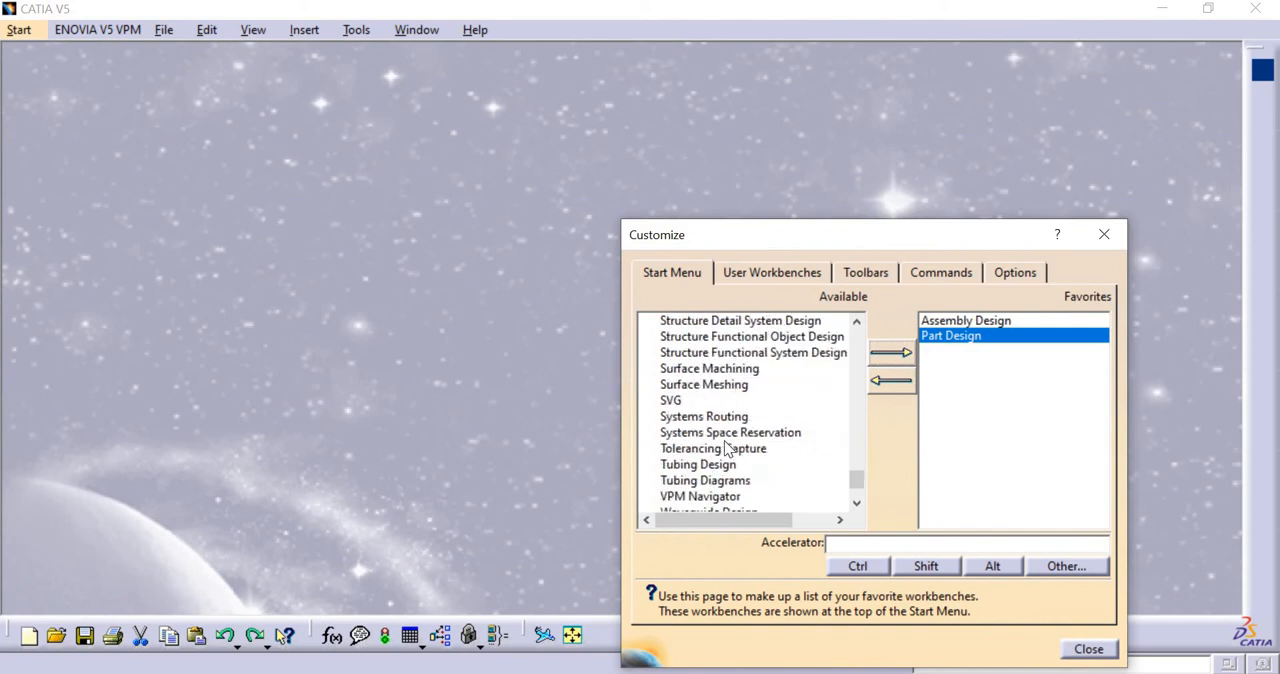
pyautogui.scroll(3)
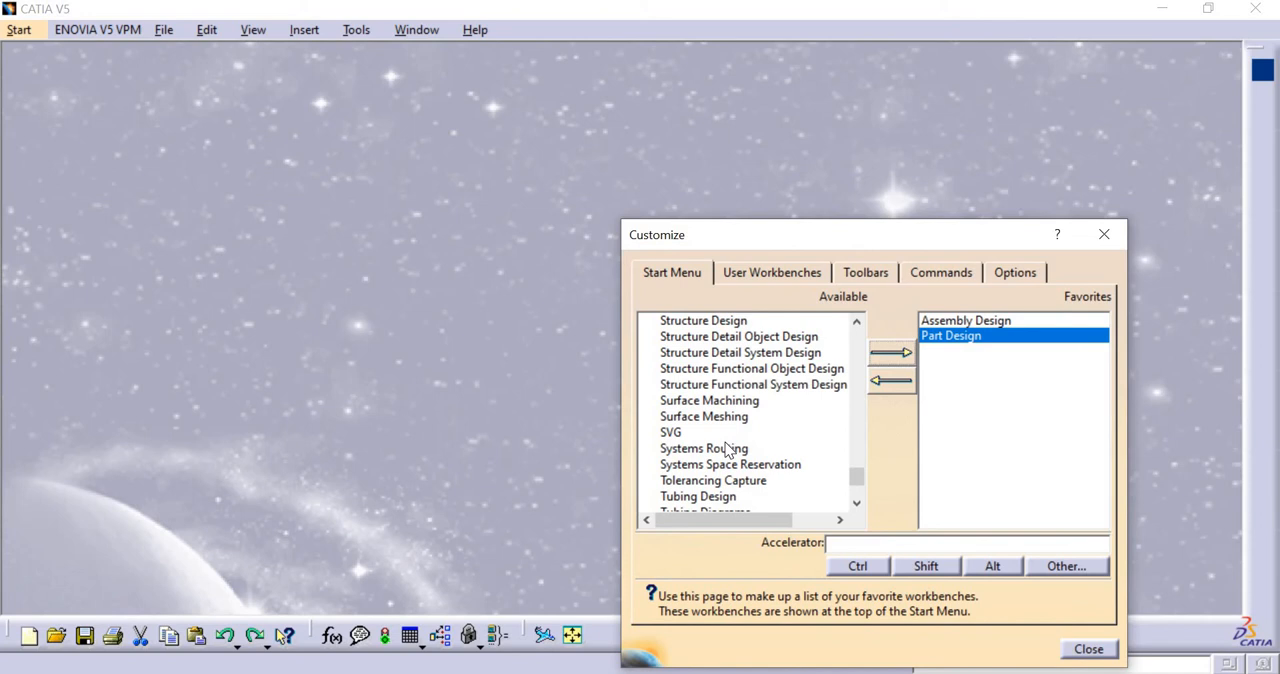
pyautogui.scroll(3)
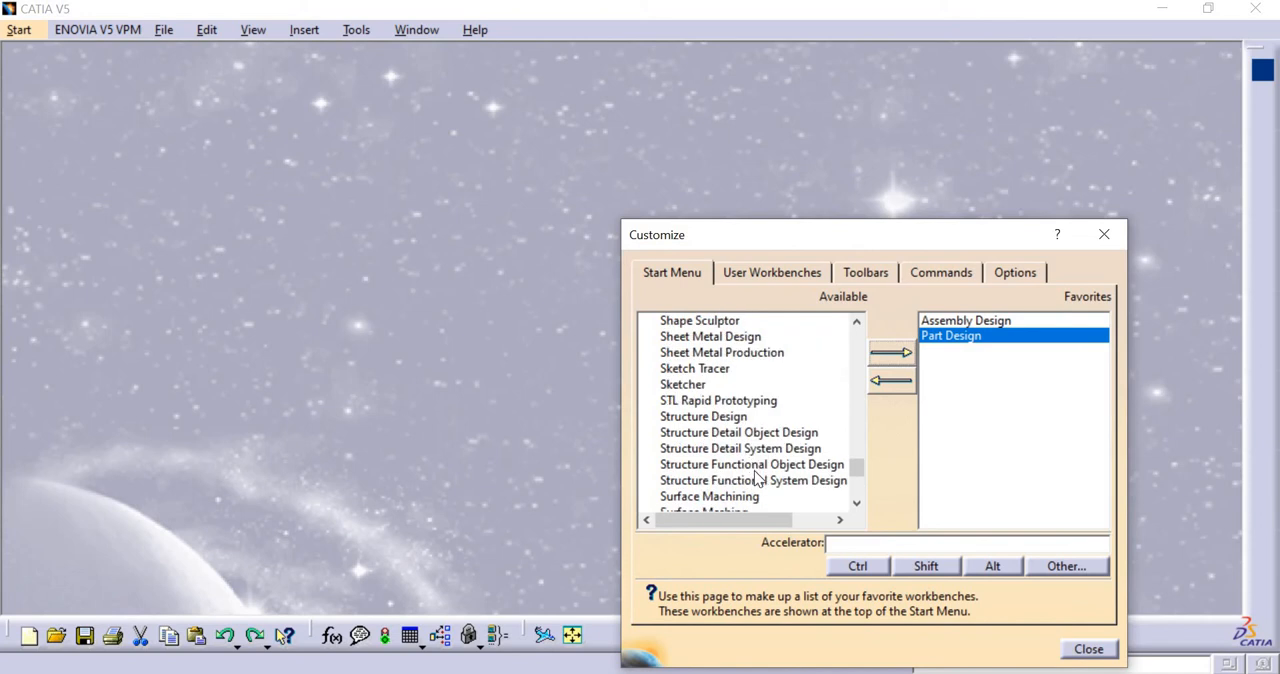
pyautogui.scroll(3)
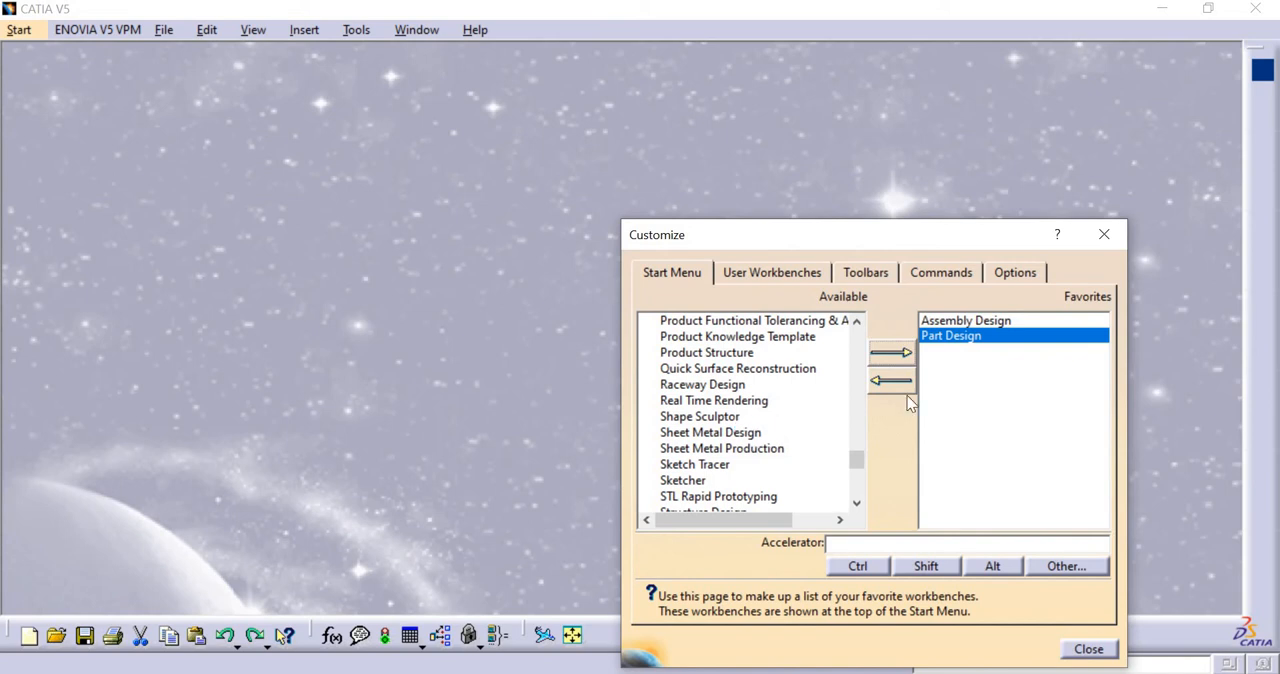
# - Add Sheet Metal Design and Core & Cavity Design to the Favorites list
pyautogui.click(892, 352)
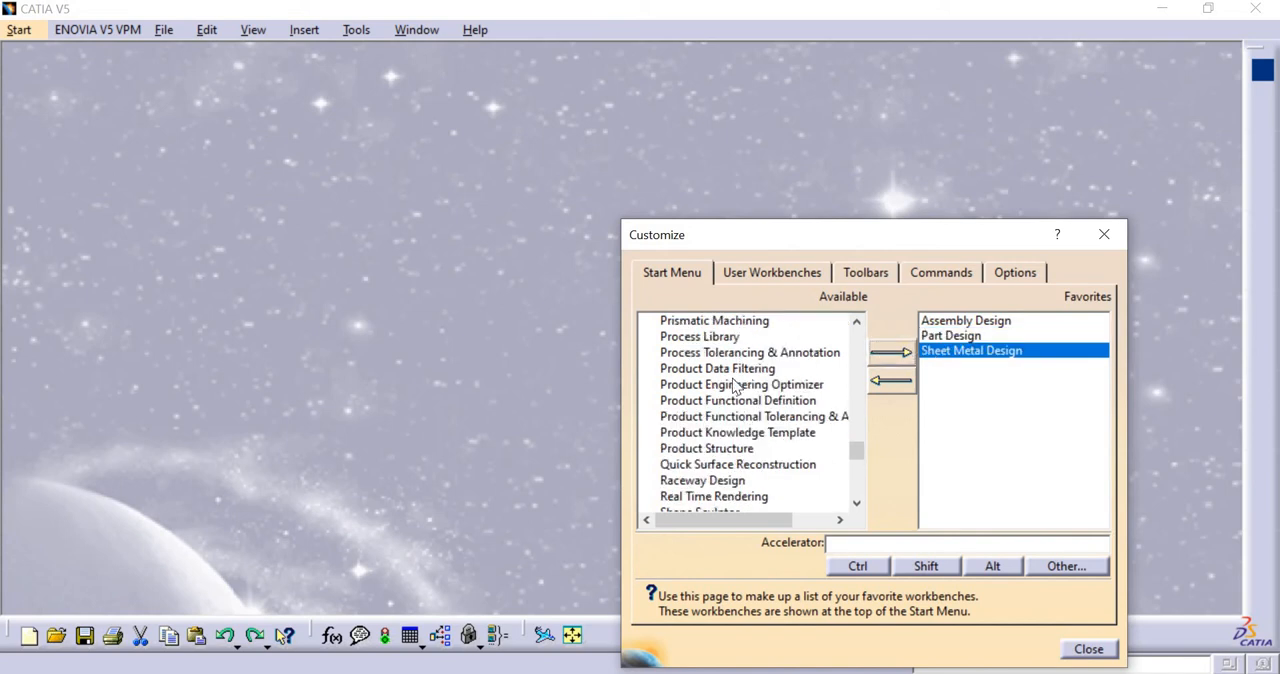
pyautogui.scroll(3)
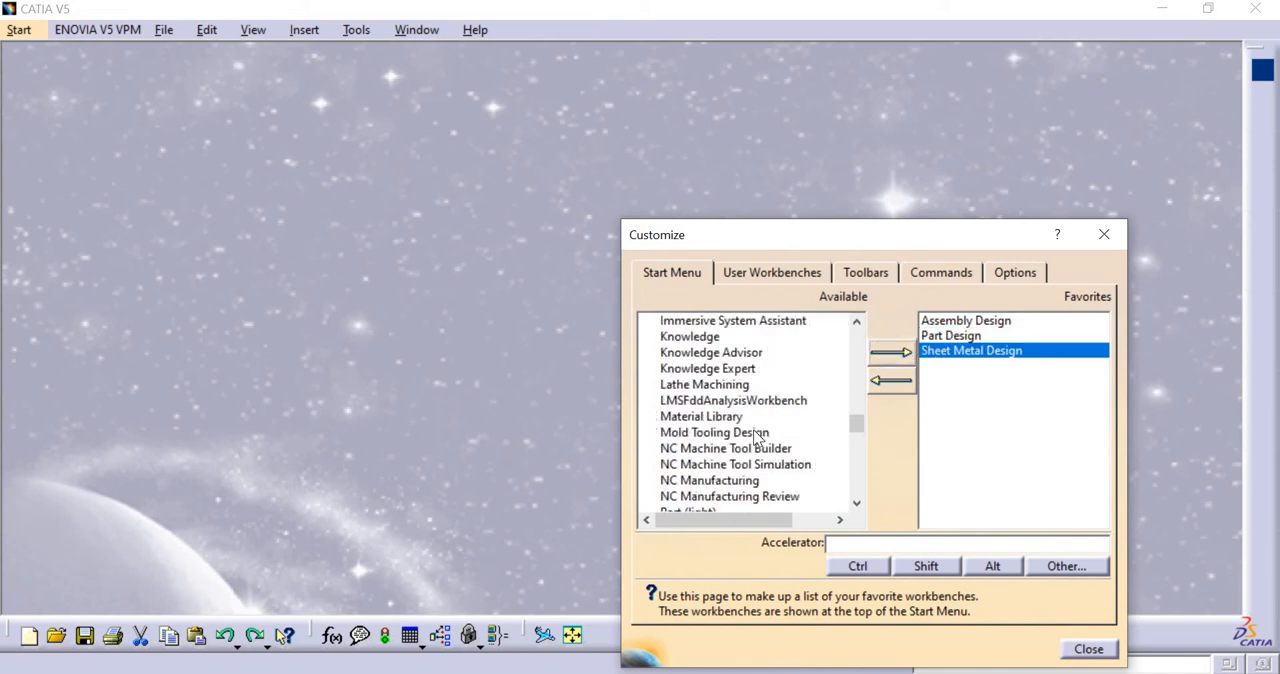
pyautogui.scroll(3)
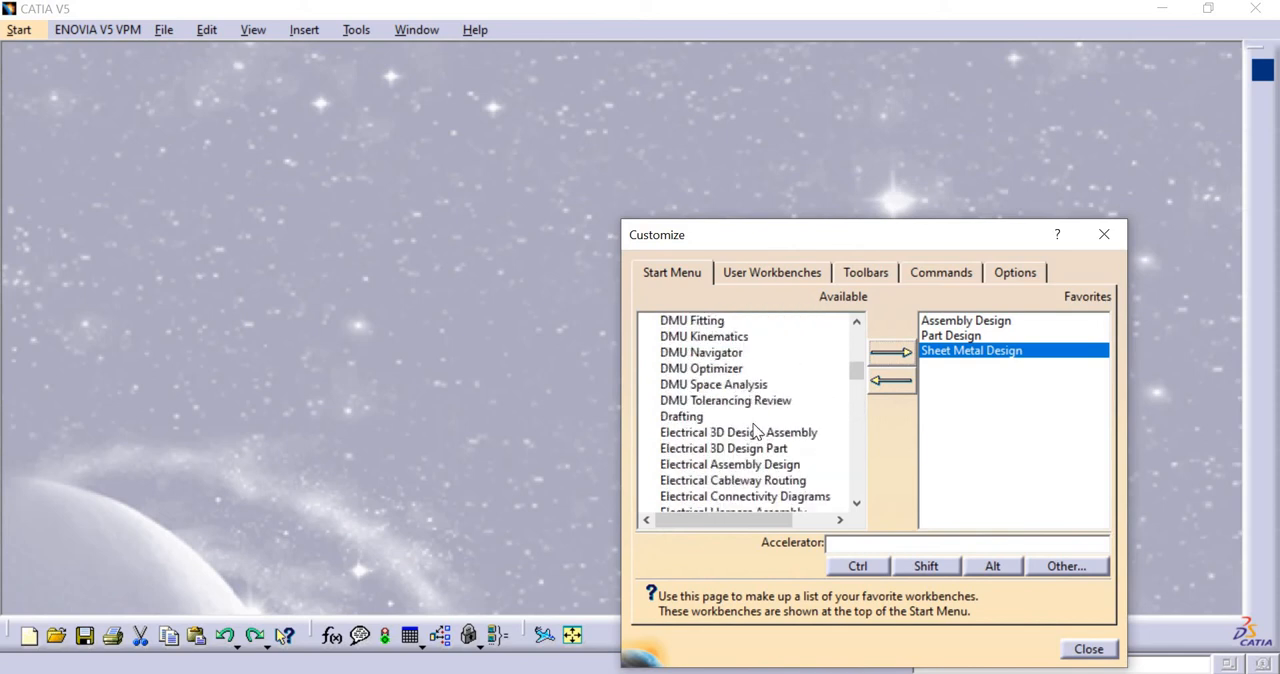
pyautogui.scroll(3)
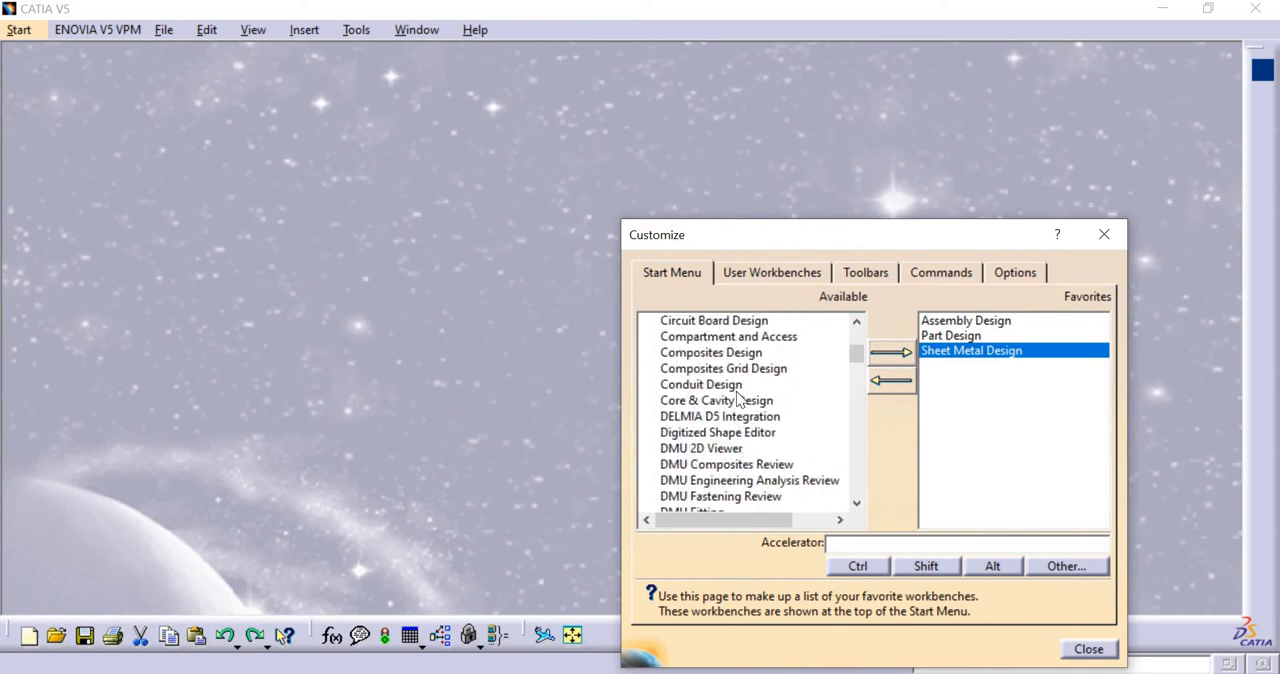
pyautogui.click(716, 400)
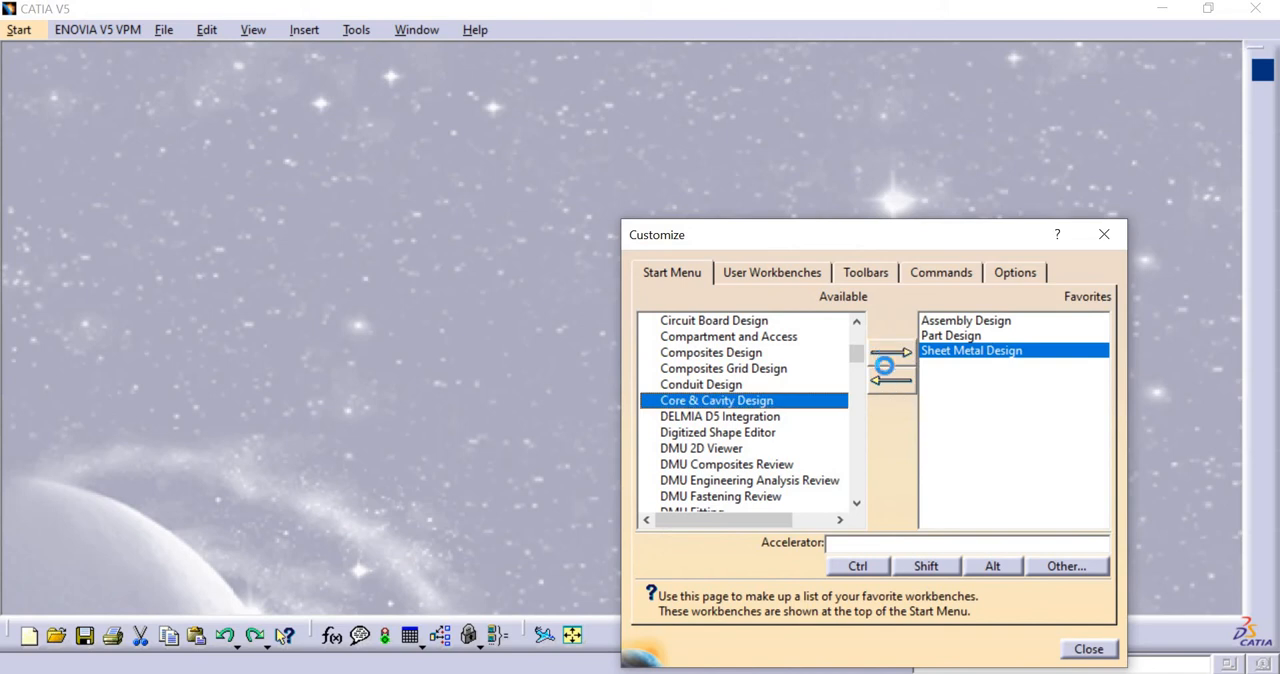
pyautogui.click(890, 352)
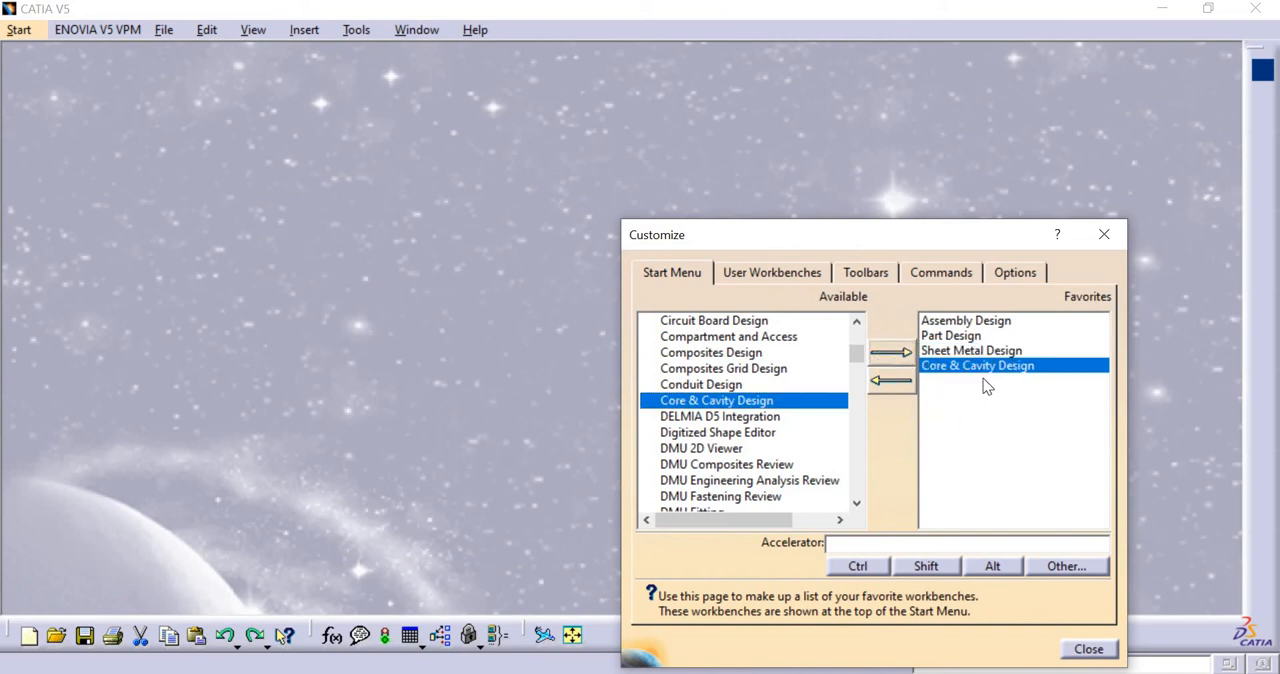
pyautogui.moveTo(980, 378)
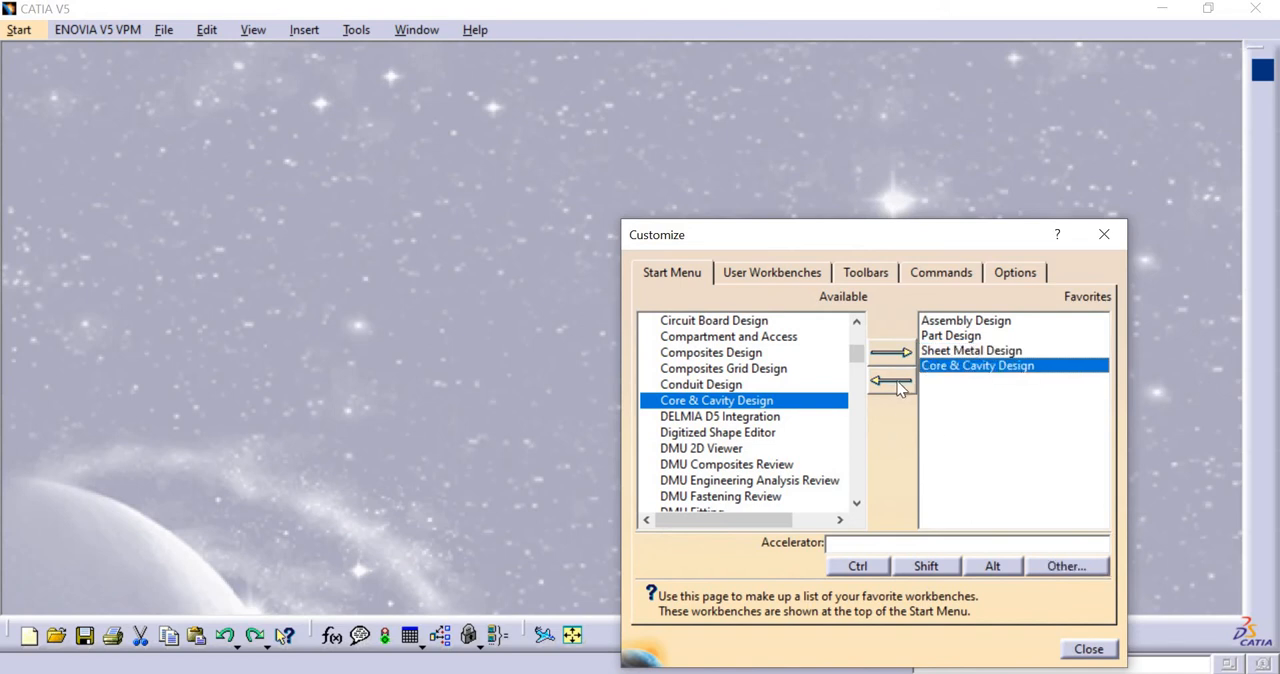
# - Remove Core & Cavity Design and add Generative Sheetmetal Design and Generative Shape Design to Favorites
pyautogui.click(890, 380)
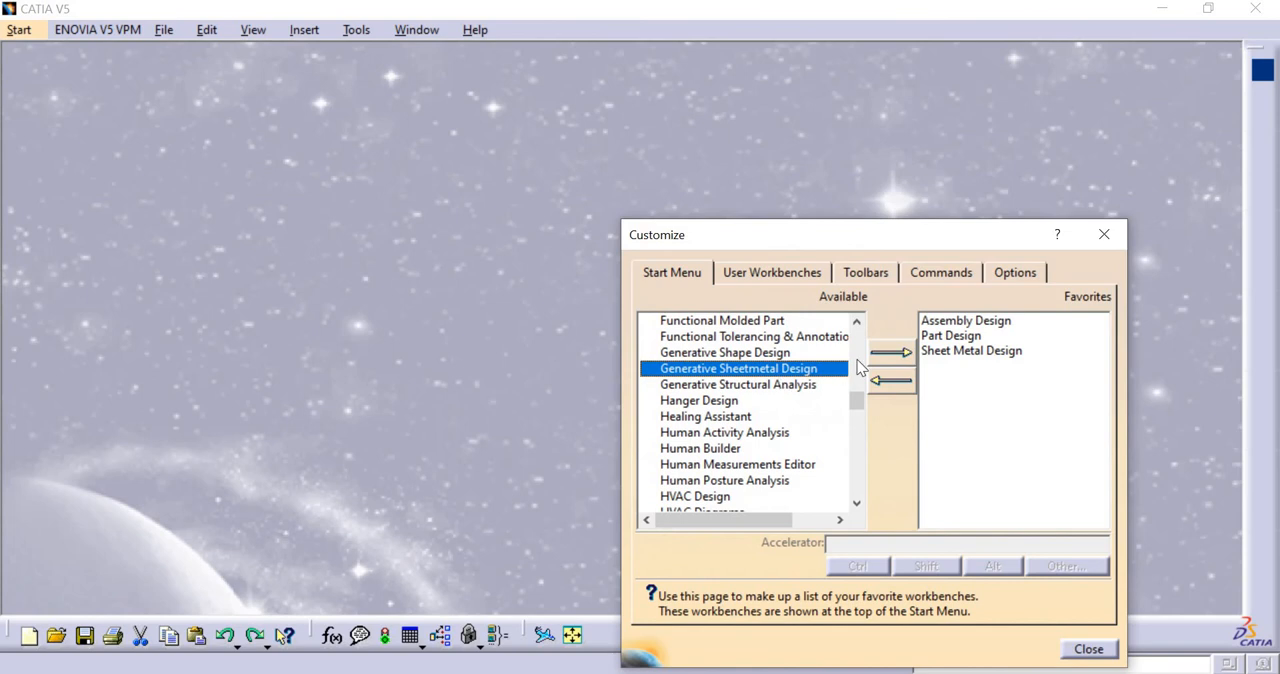
pyautogui.click(890, 352)
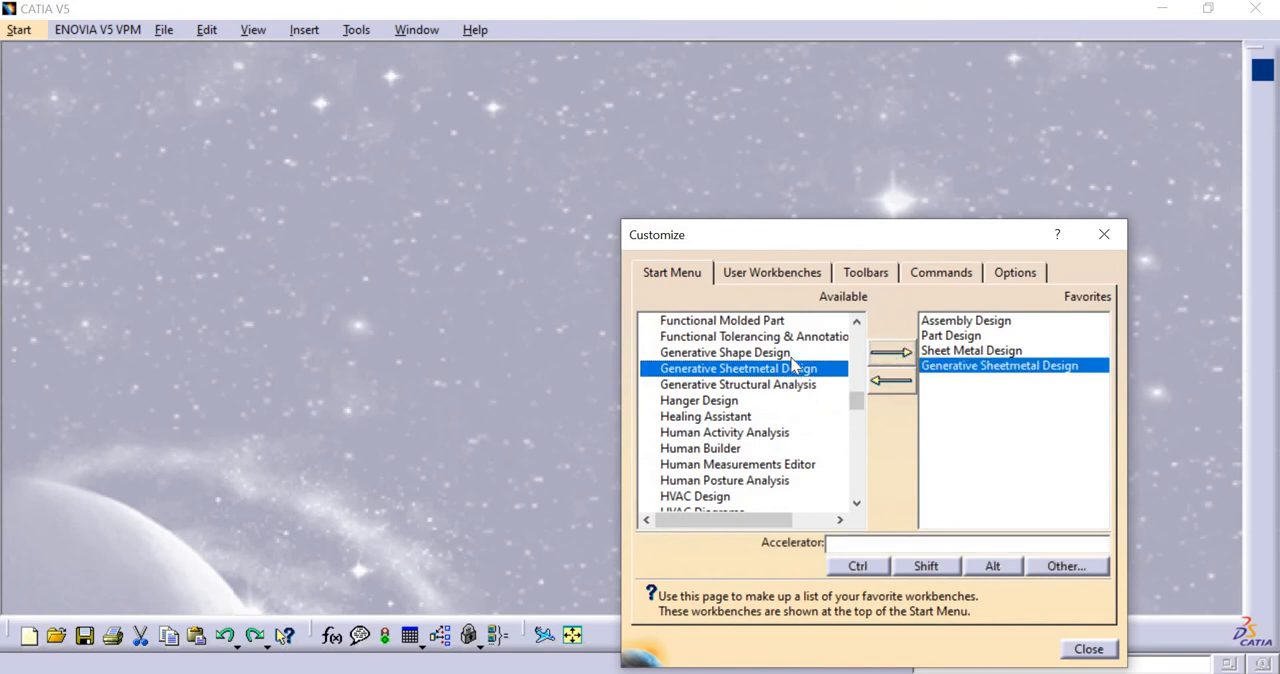
pyautogui.click(892, 352)
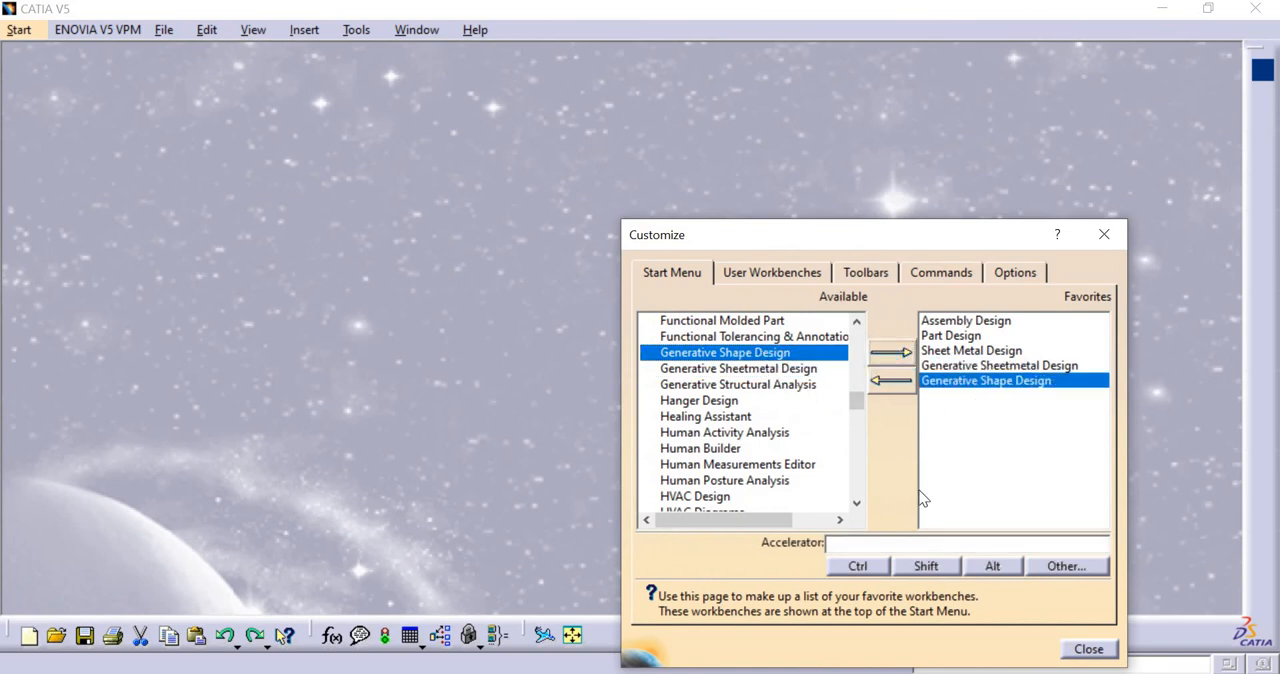
pyautogui.scroll(-3)
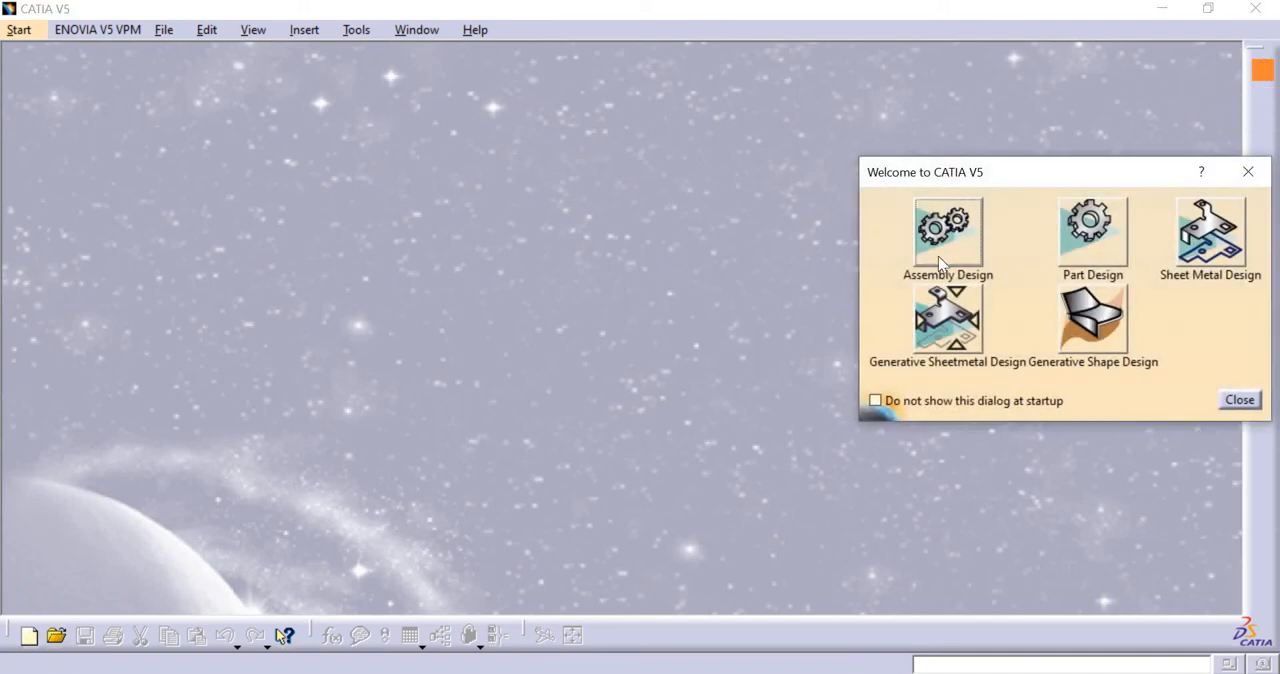
# - Choose Part Design from the welcome dialog and accept the new part name Part1
pyautogui.click(1092, 230)
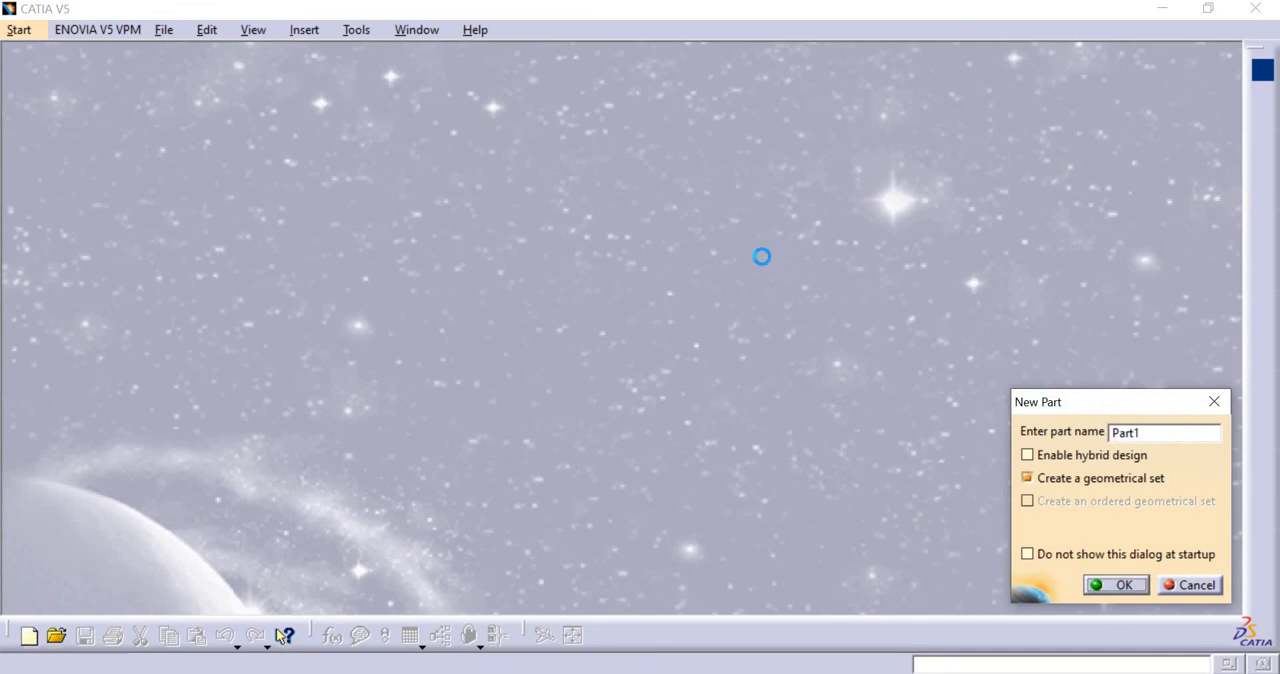
pyautogui.click(1116, 584)
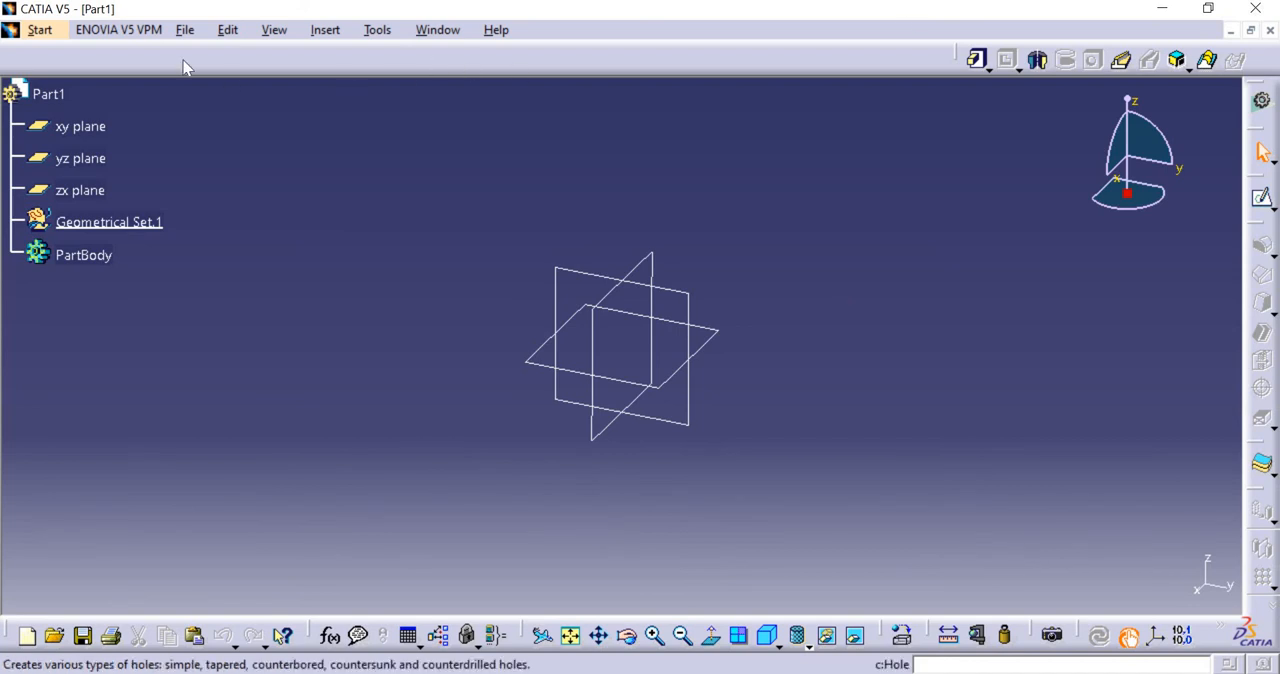
pyautogui.click(40, 28)
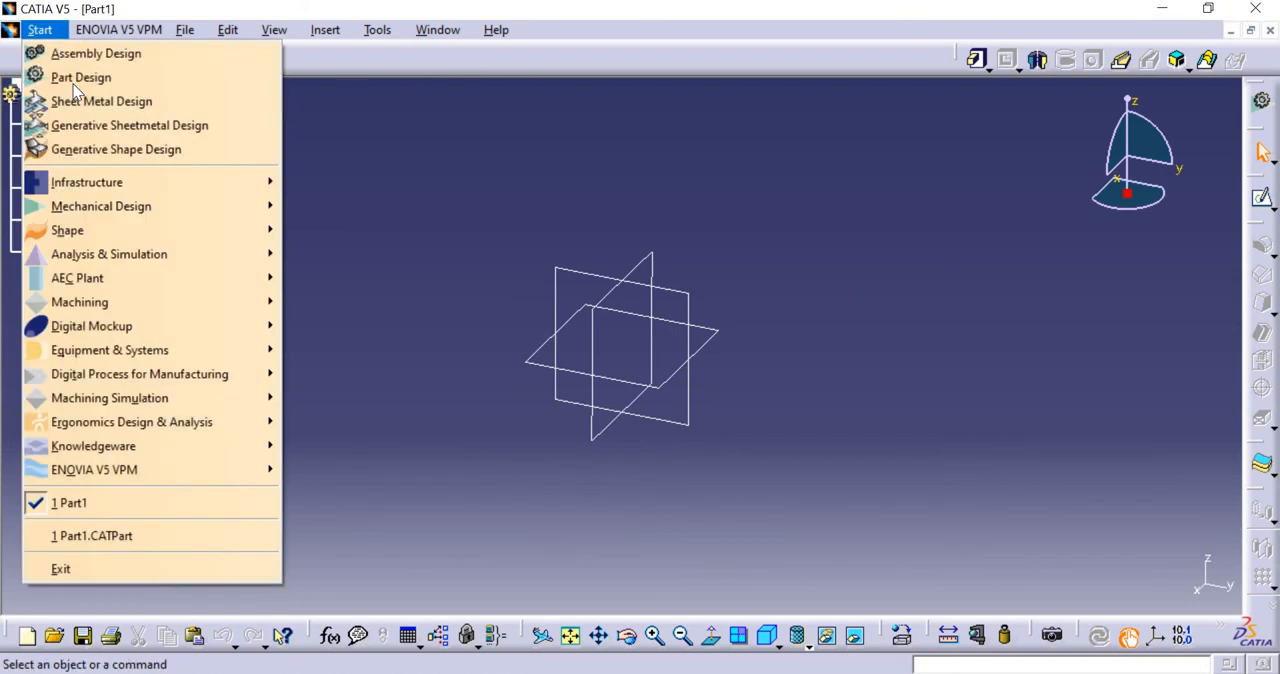
pyautogui.moveTo(100, 206)
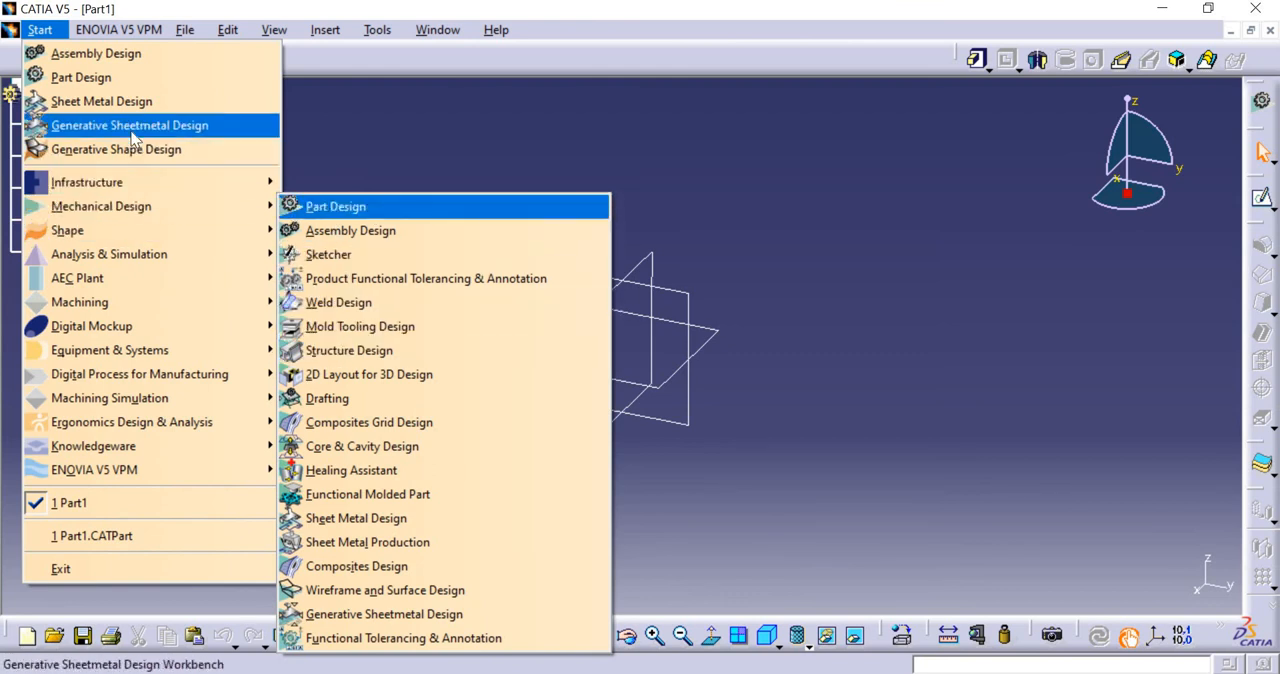
pyautogui.click(336, 206)
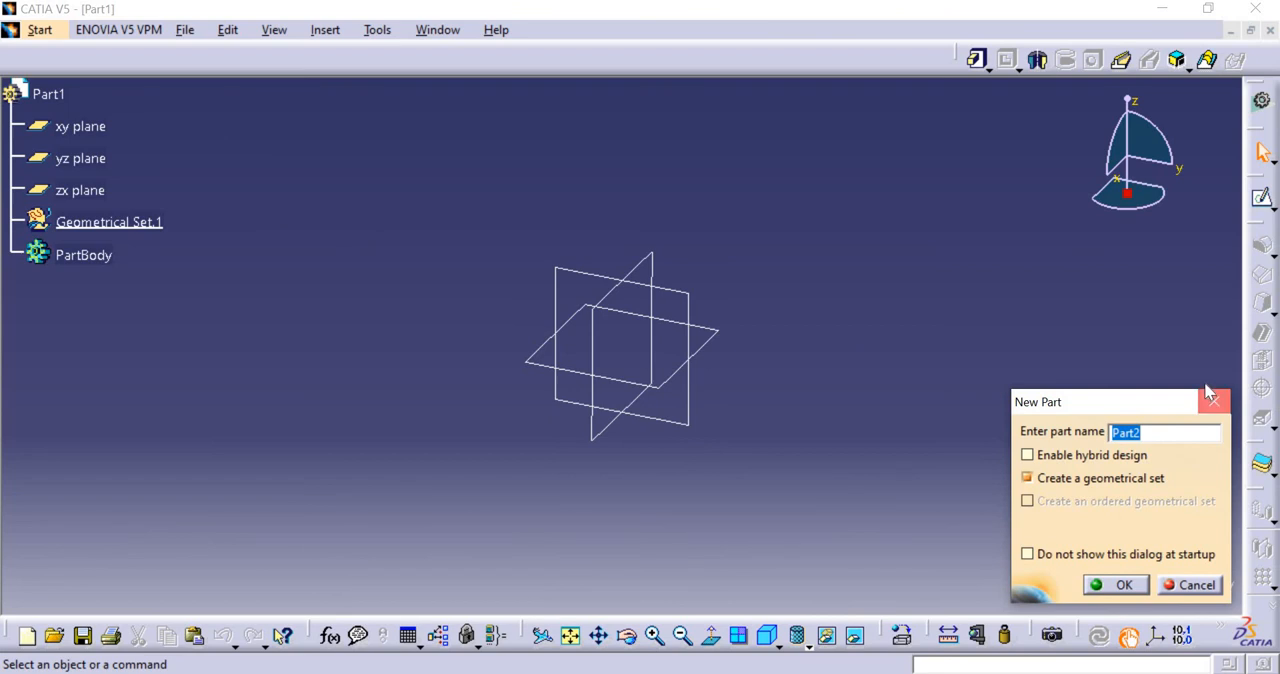
pyautogui.click(1196, 584)
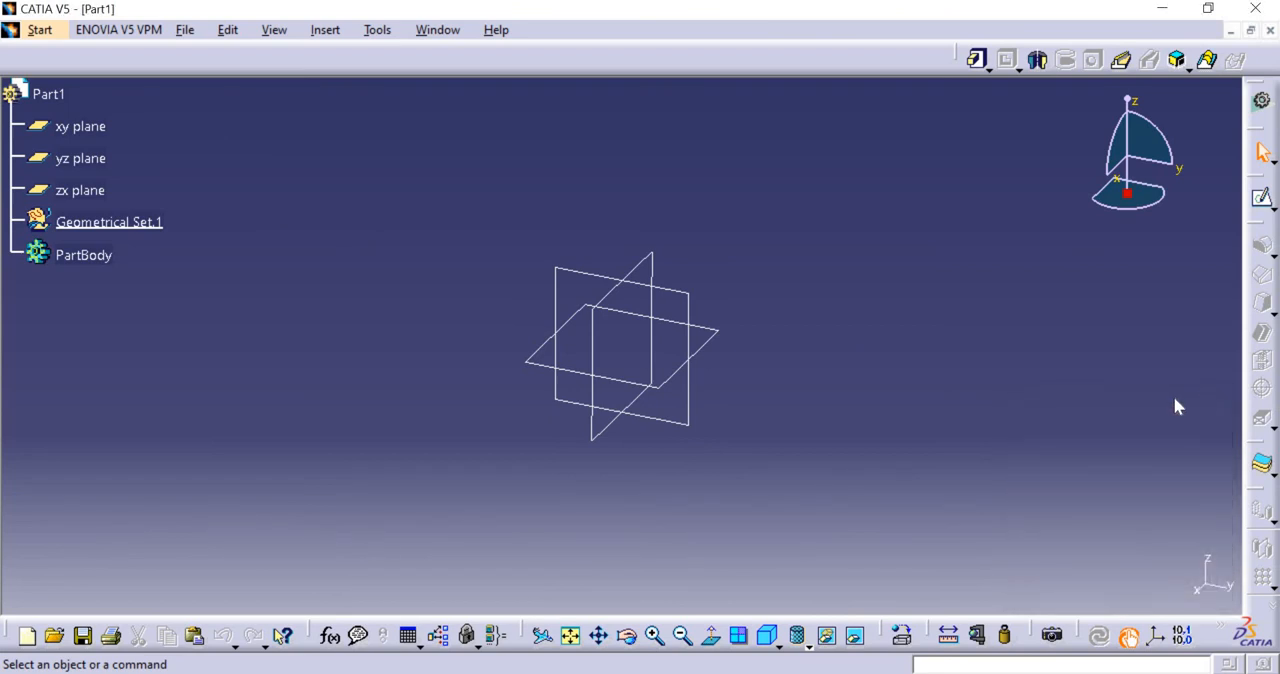